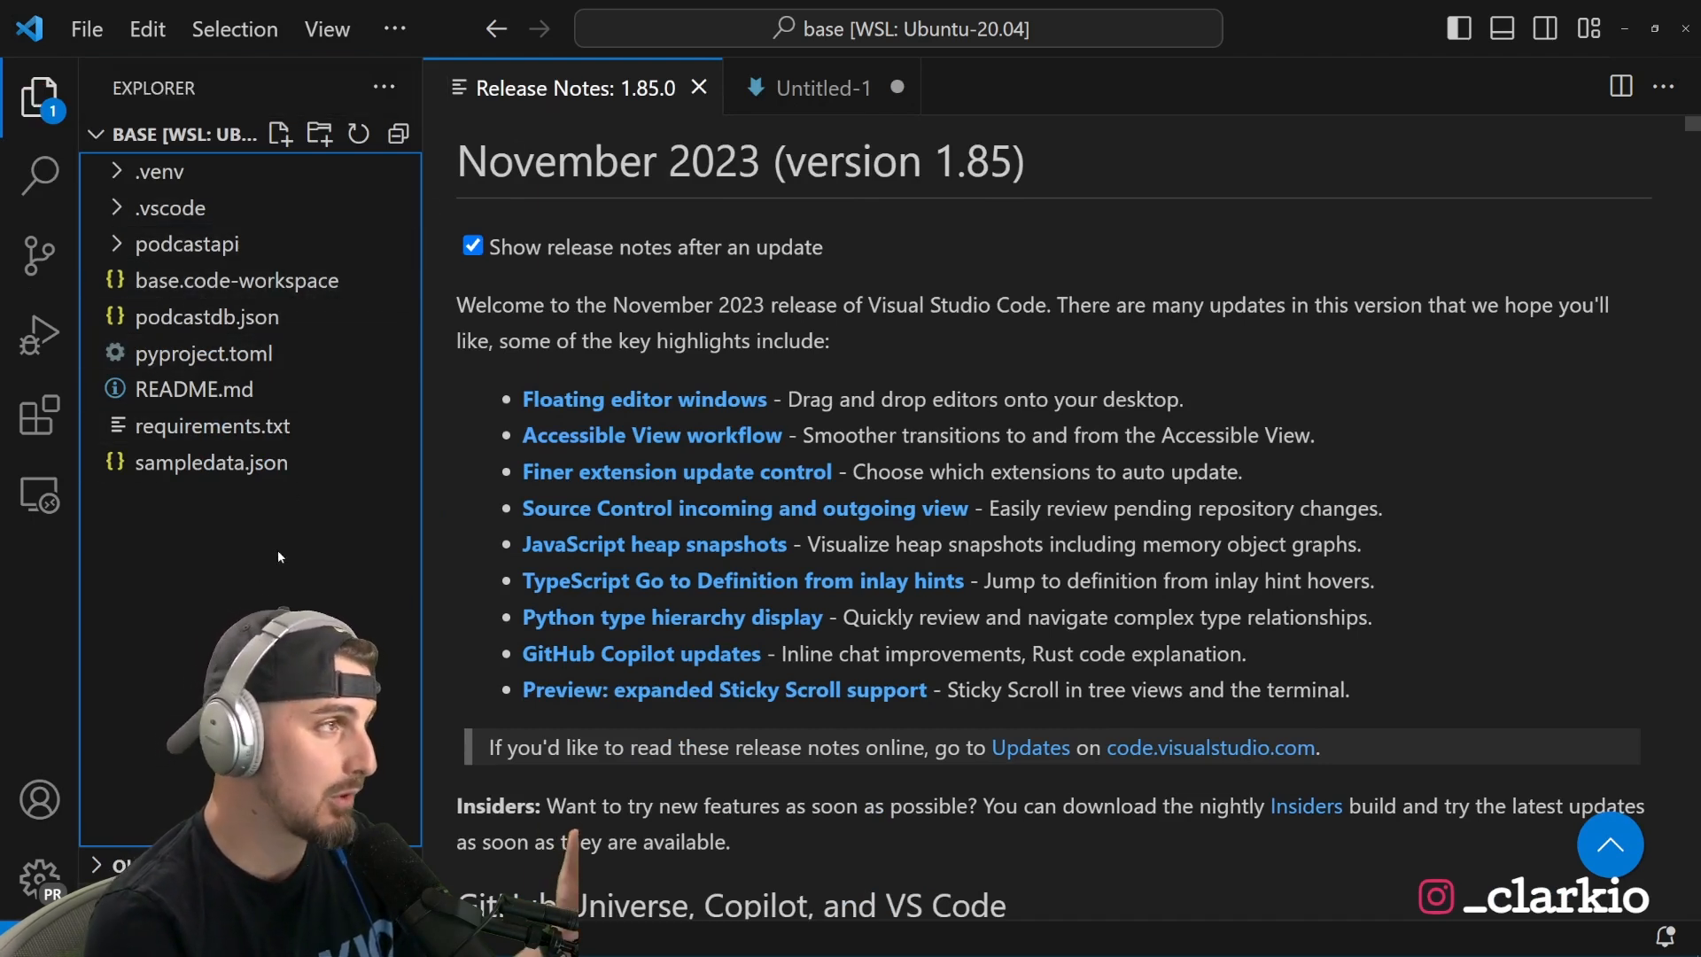
- Switch to the Untitled-1 notes document and collapse the Explorer sidebar
click(822, 88)
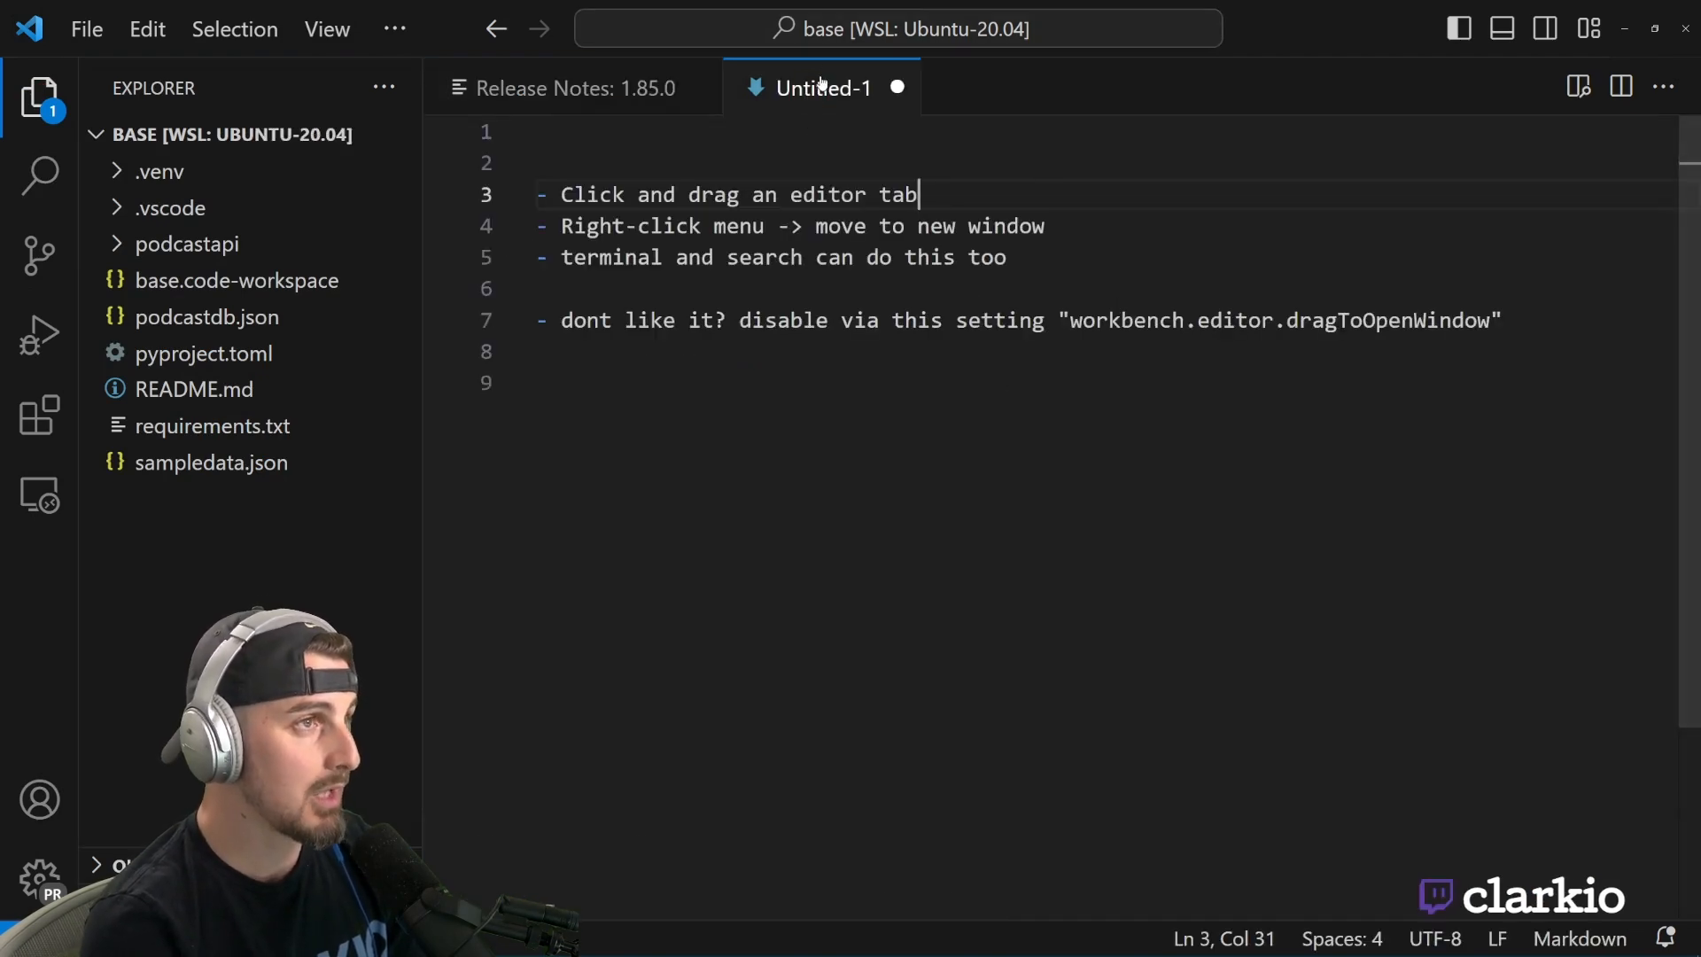
mouse_move(41, 95)
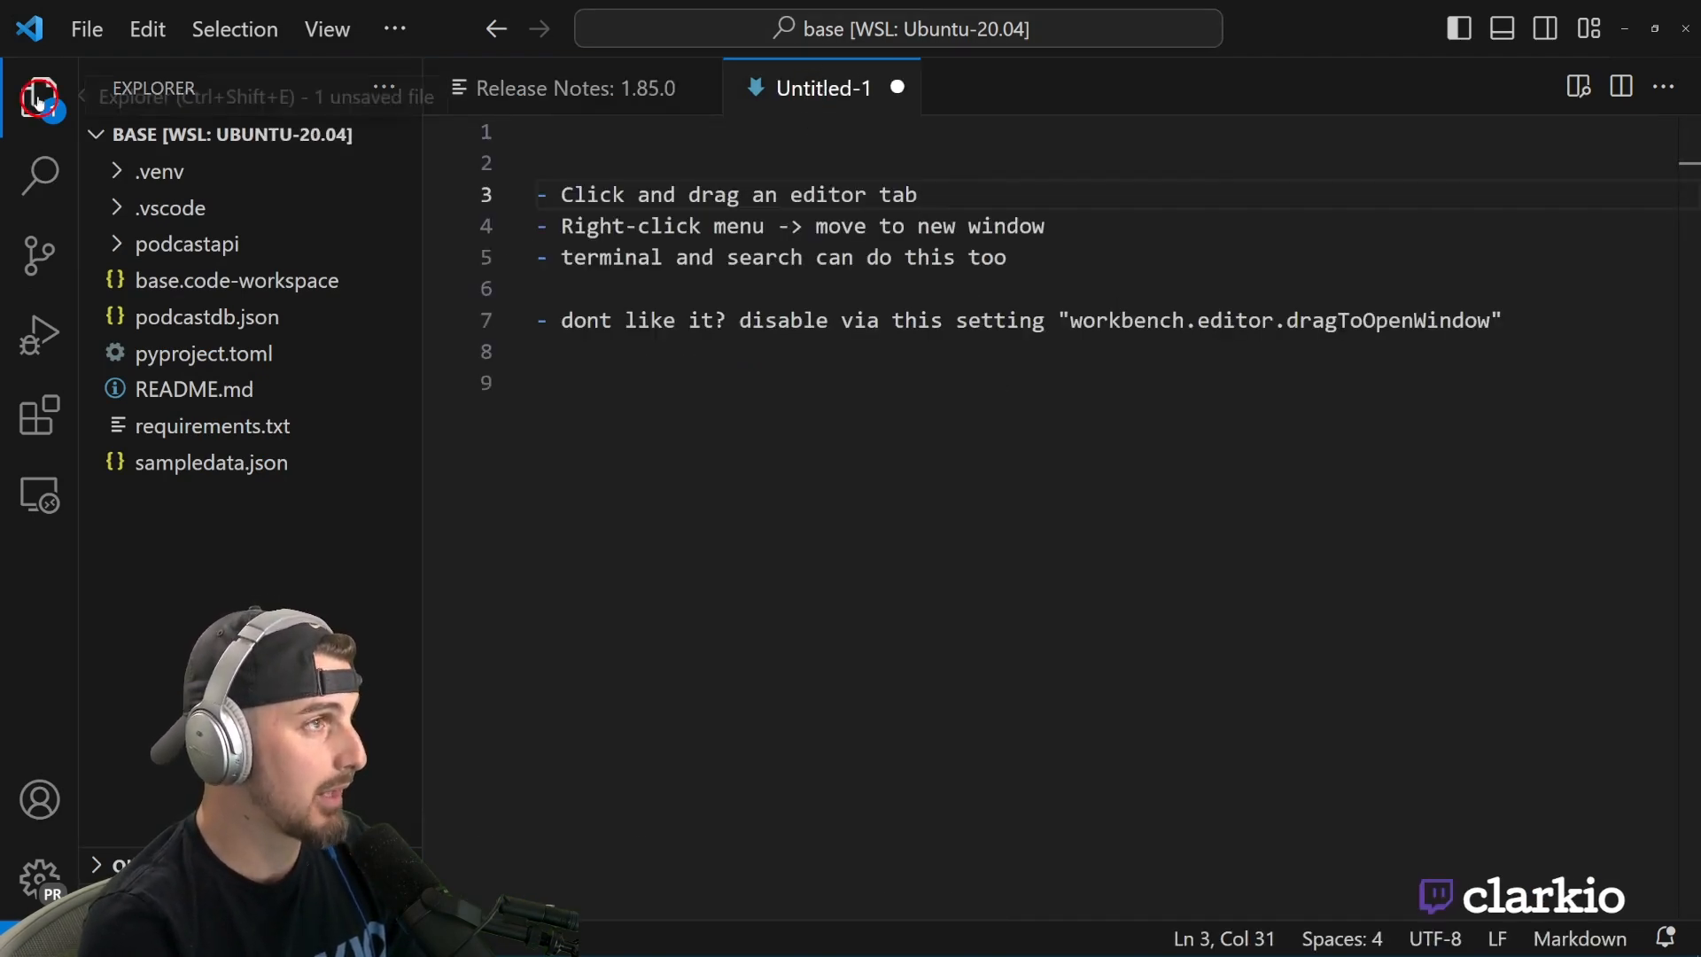
click(41, 96)
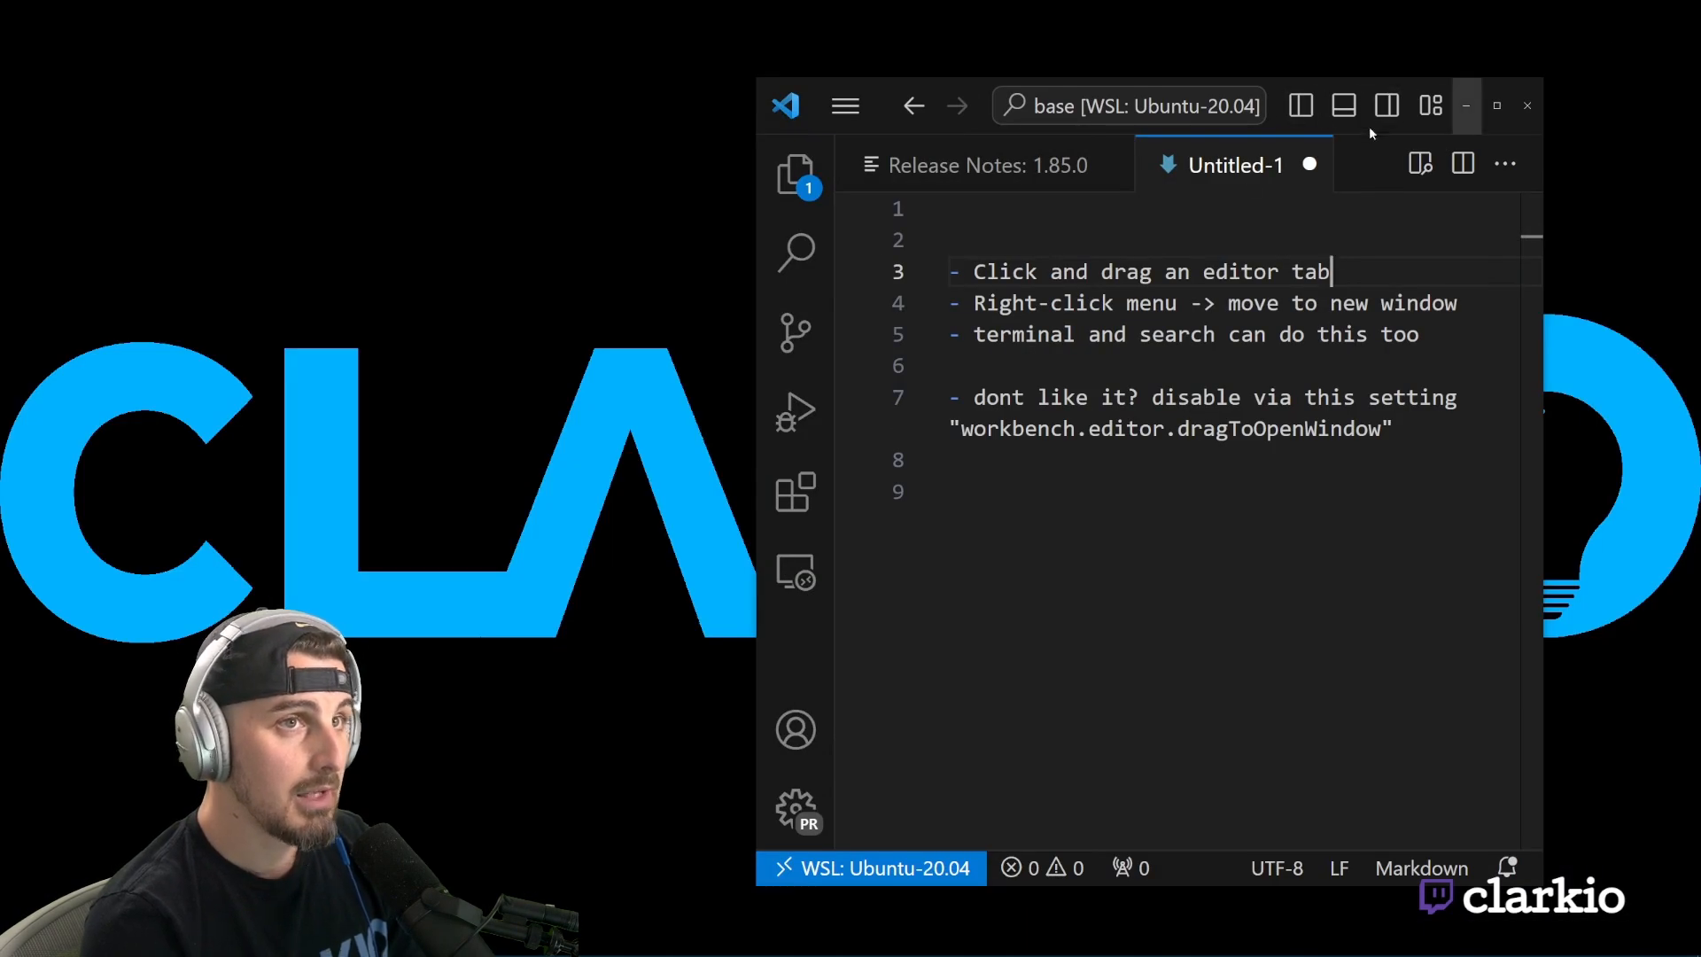
drag(1235, 164, 627, 303)
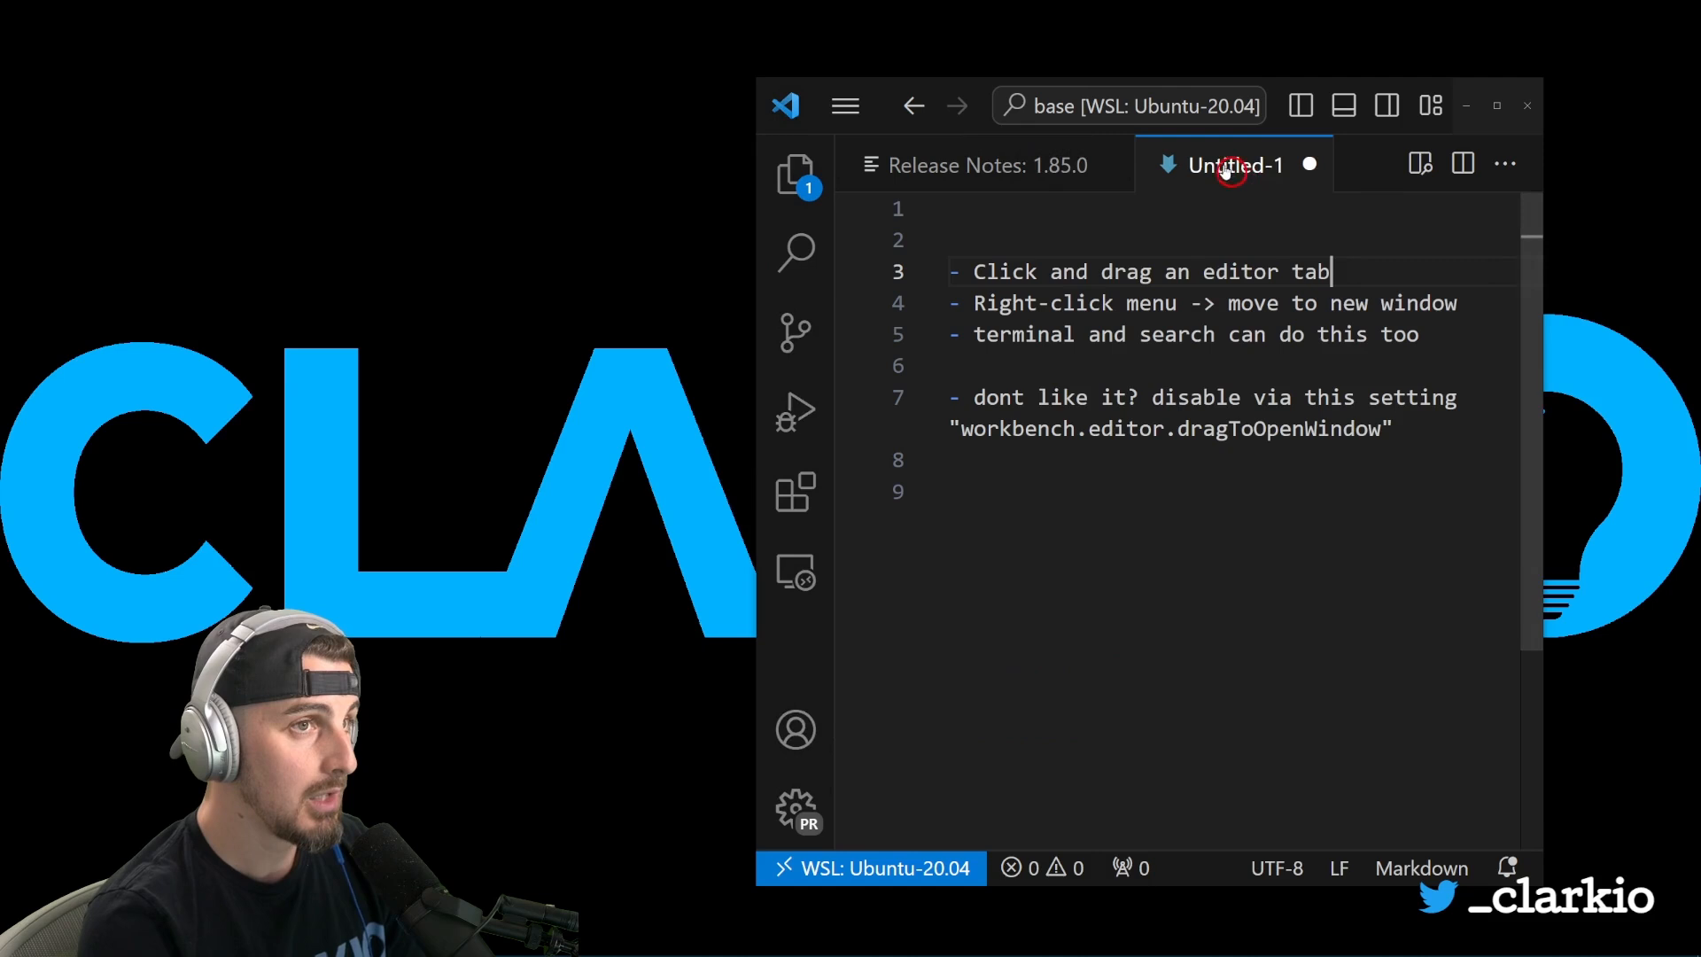
- Move the Untitled-1 document into its own new floating window via its tab menu
right_click(1235, 165)
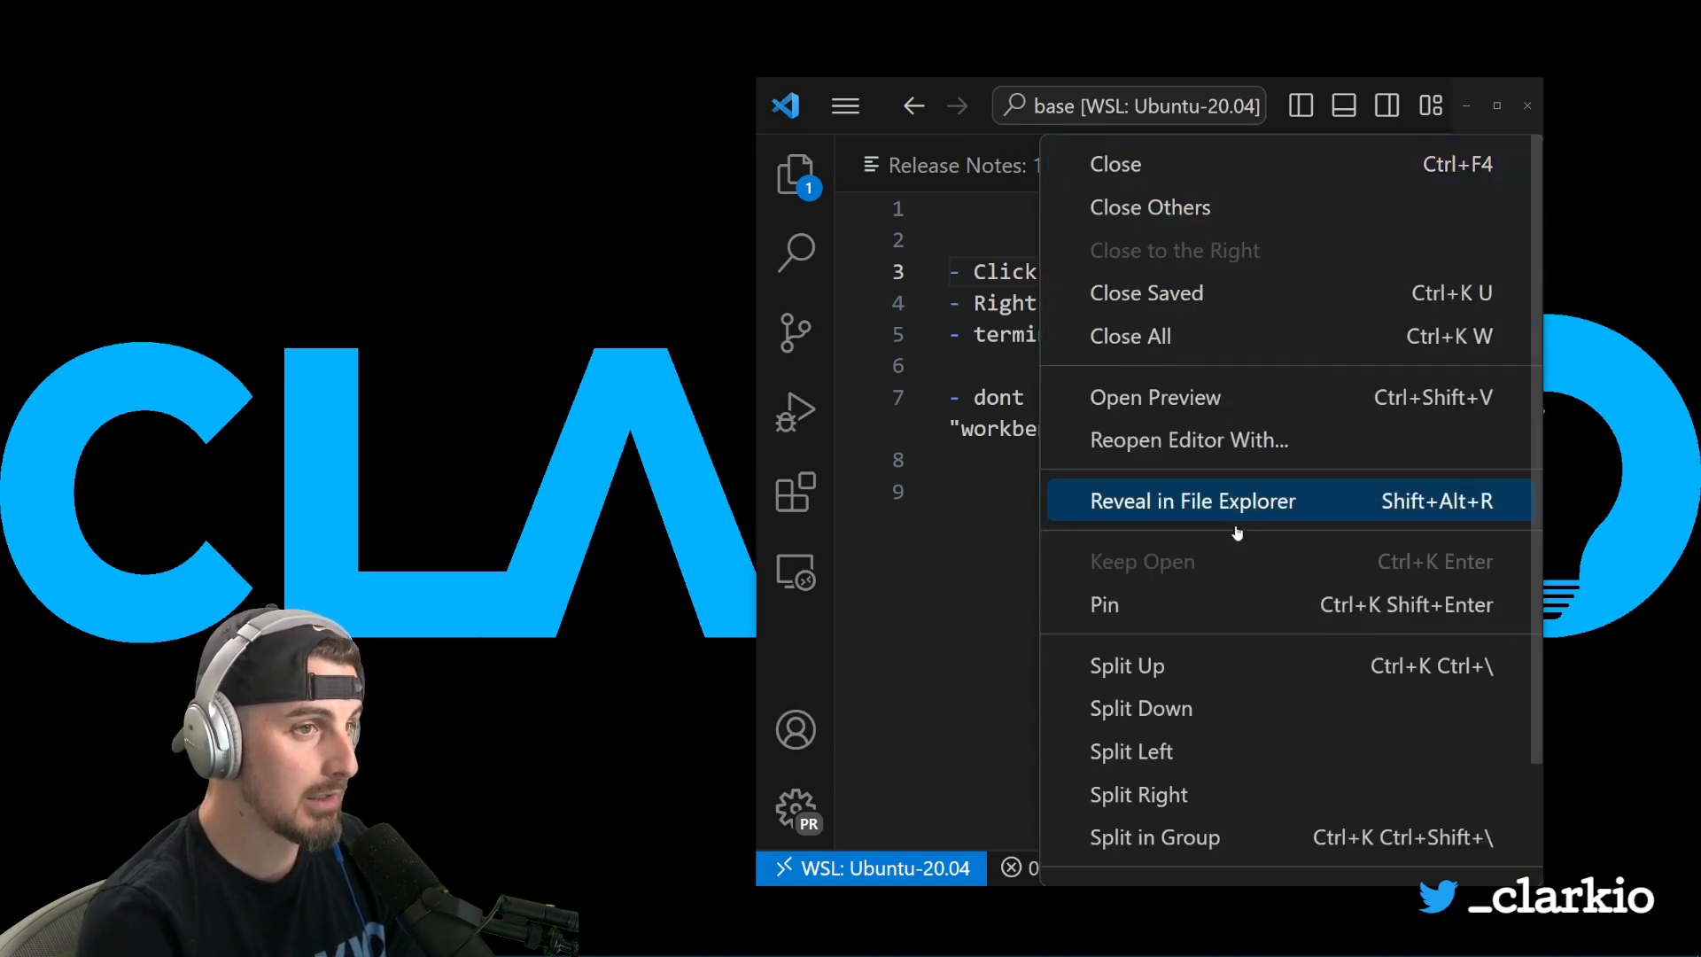
scroll(down, 3)
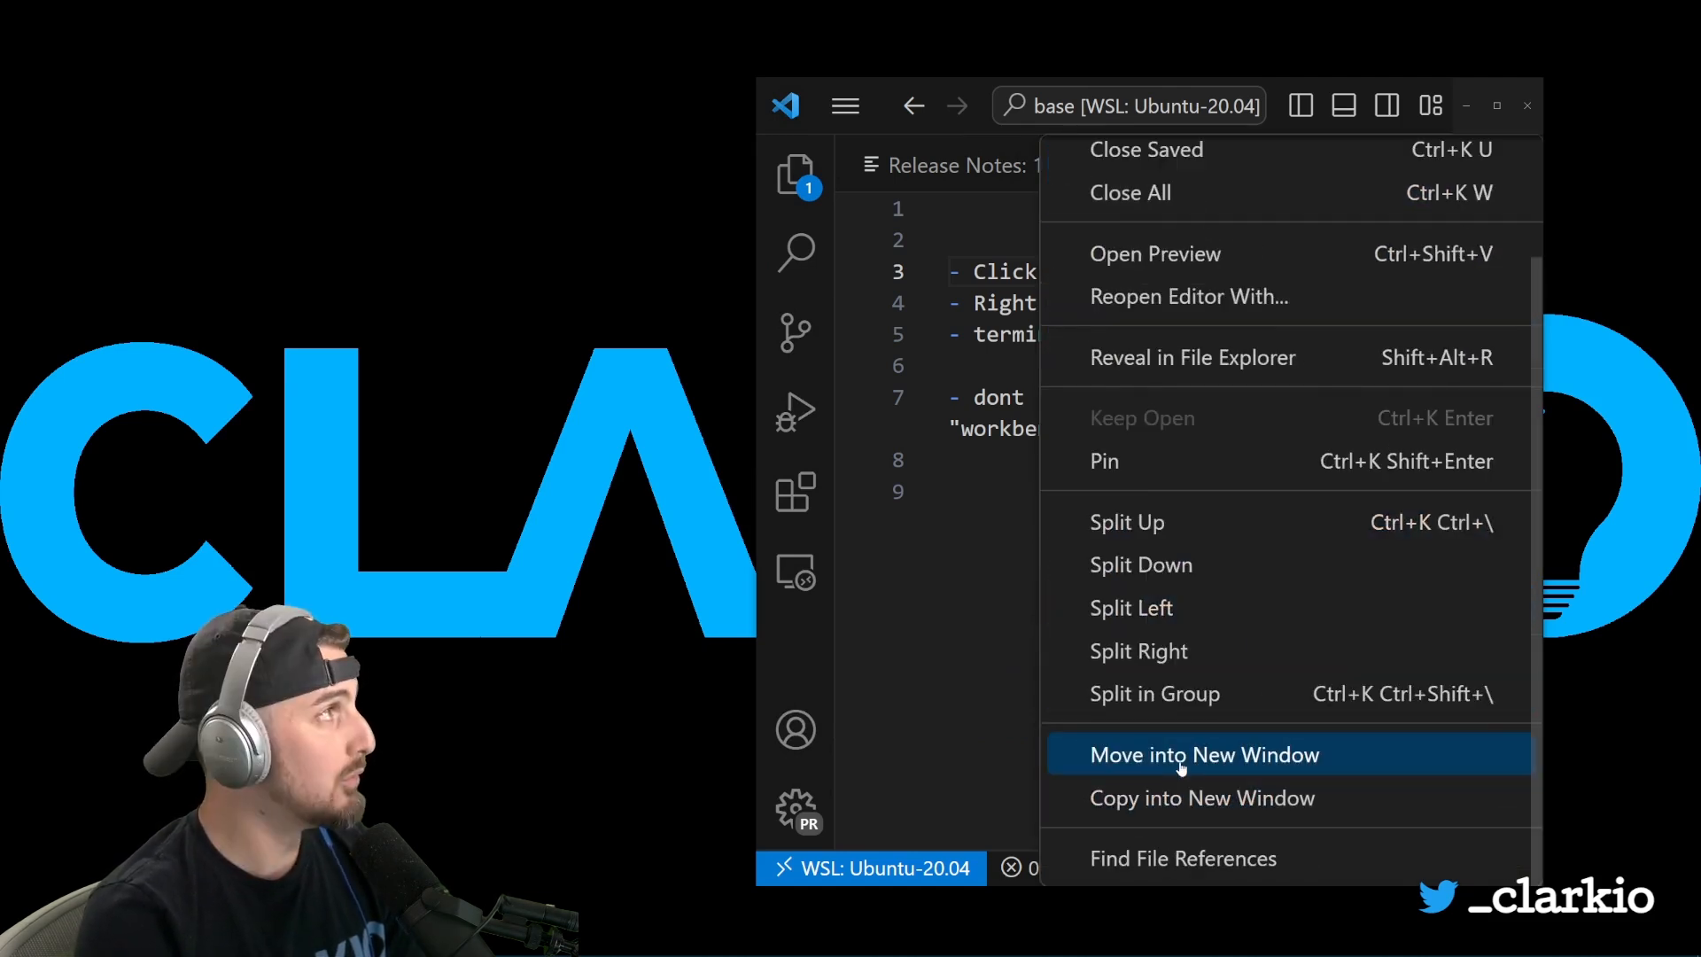
click(1204, 755)
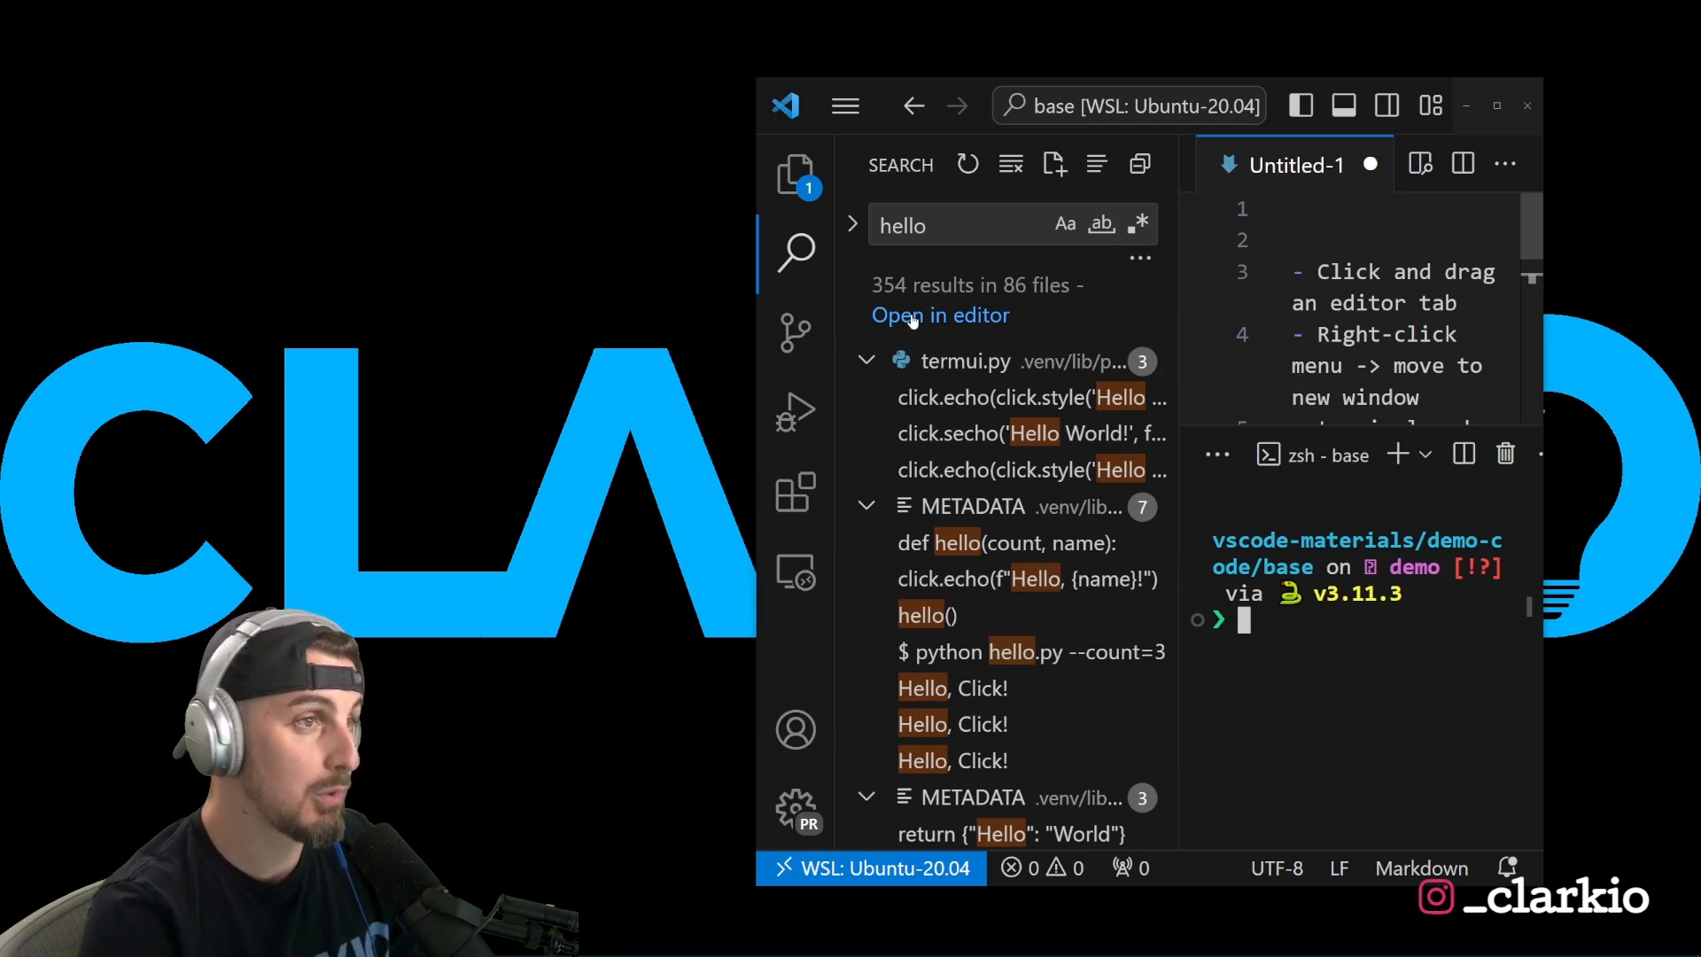
- Open the 354 'hello' search results as an editor
click(939, 316)
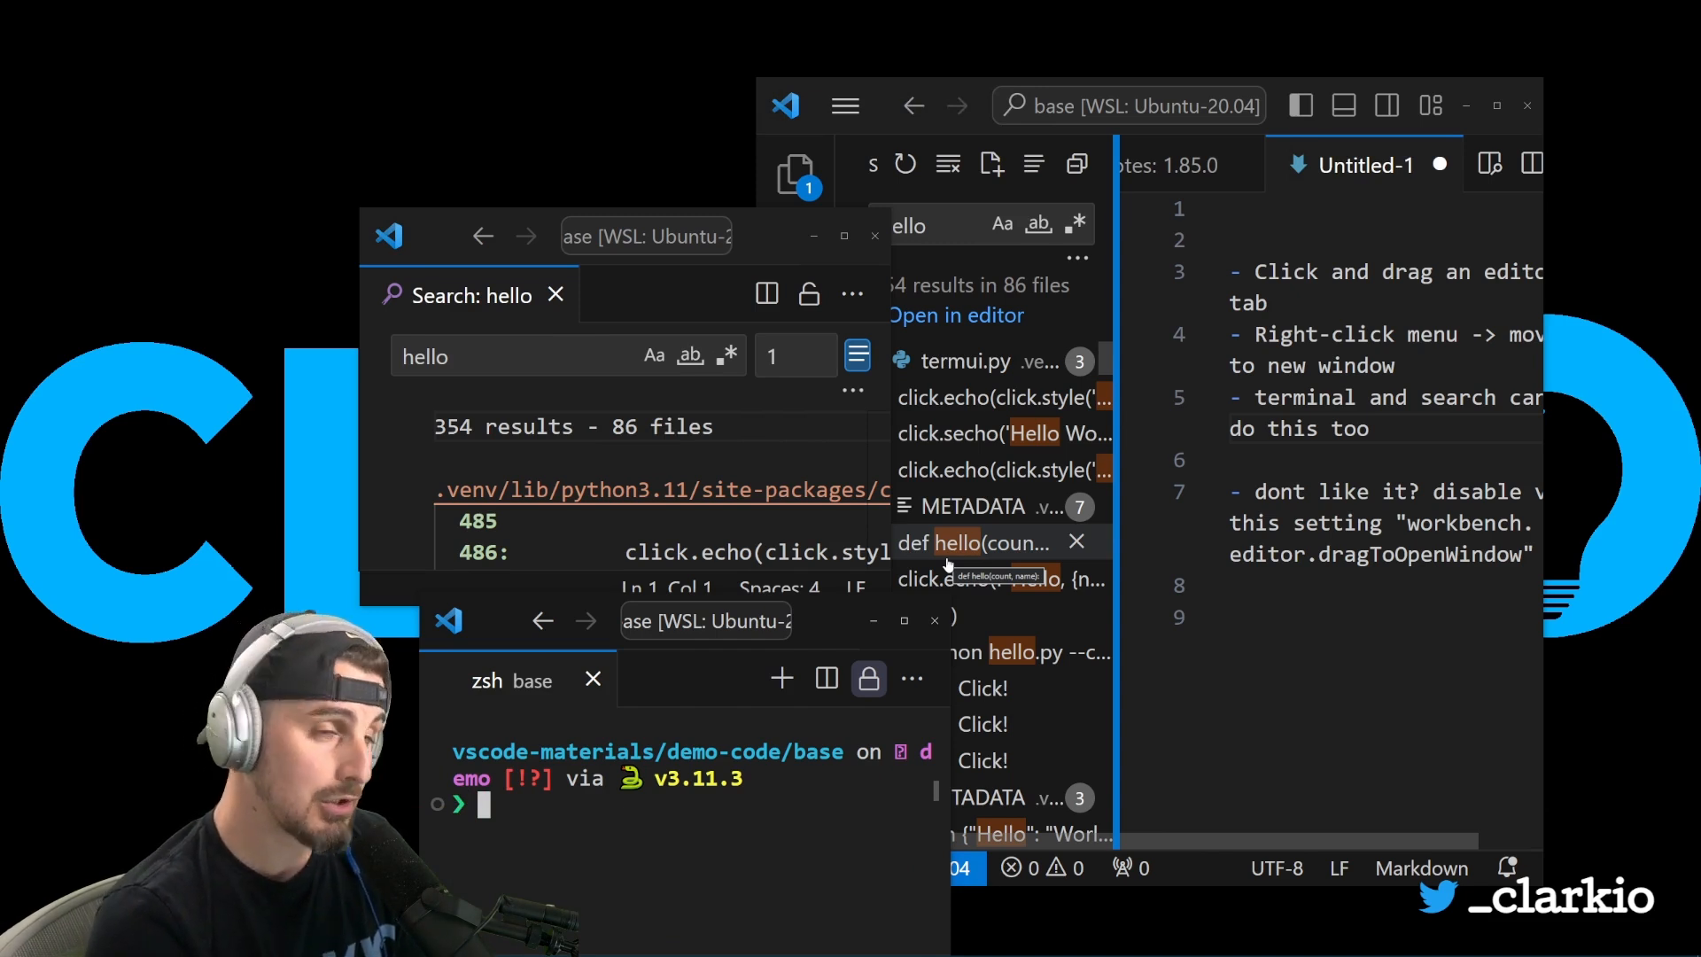
mouse_move(433, 650)
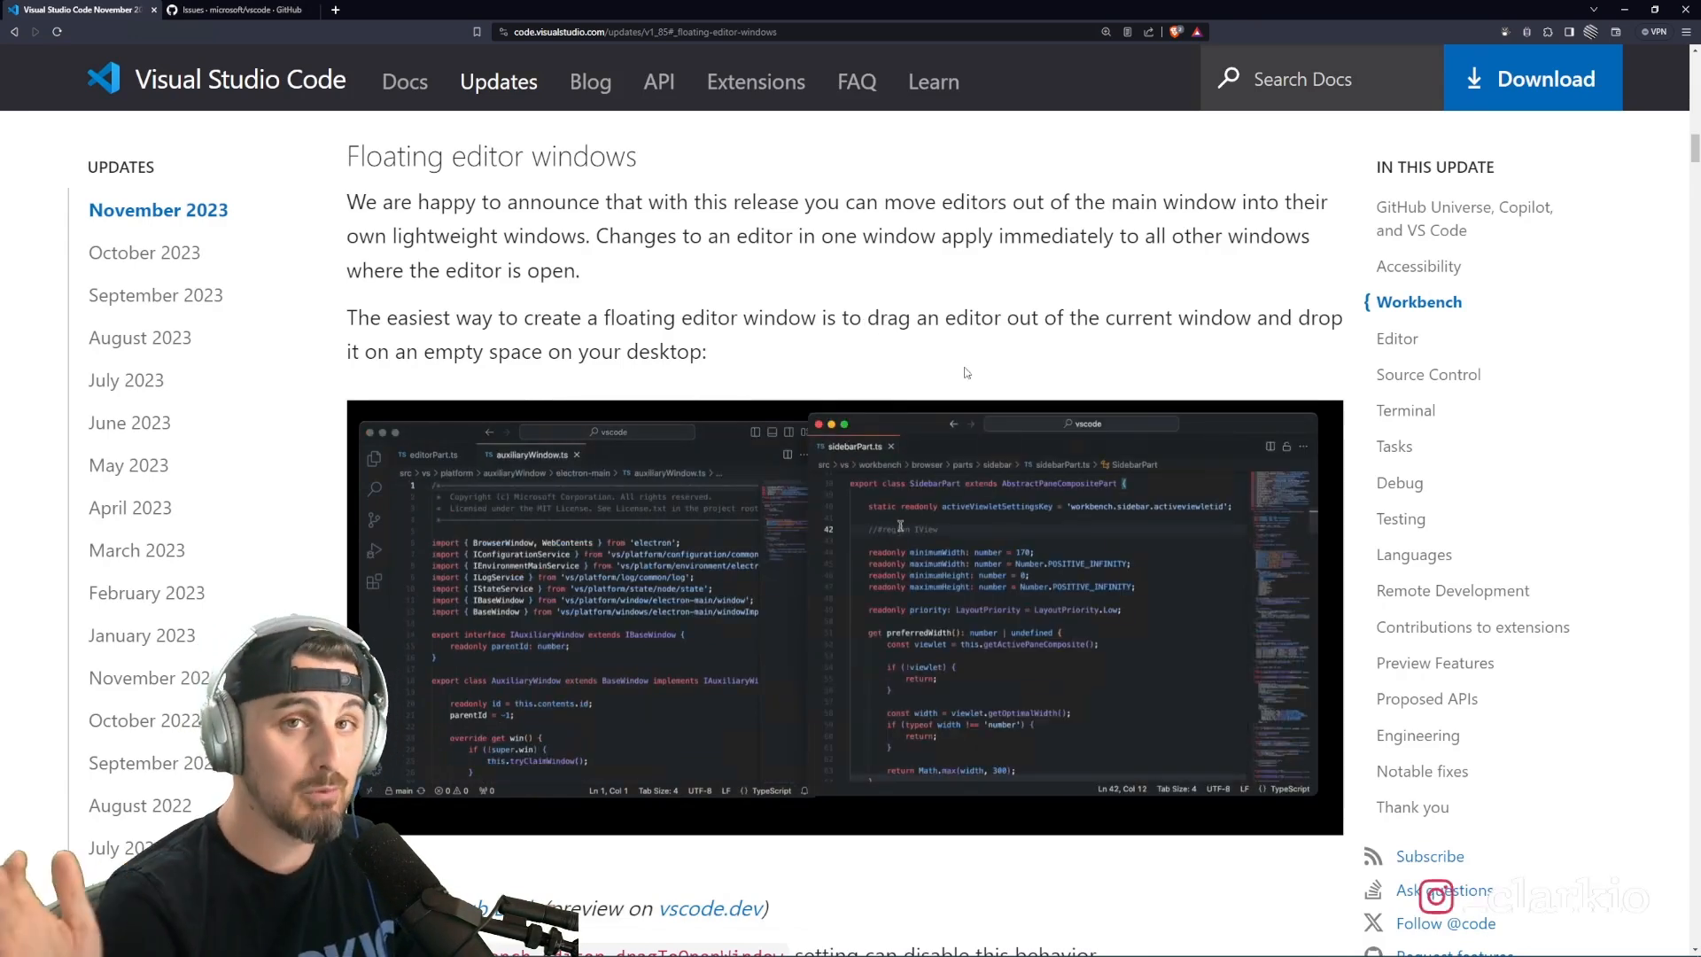
- Scroll the v1.85 update notes down to the Floating editor windows section
scroll(down, 3)
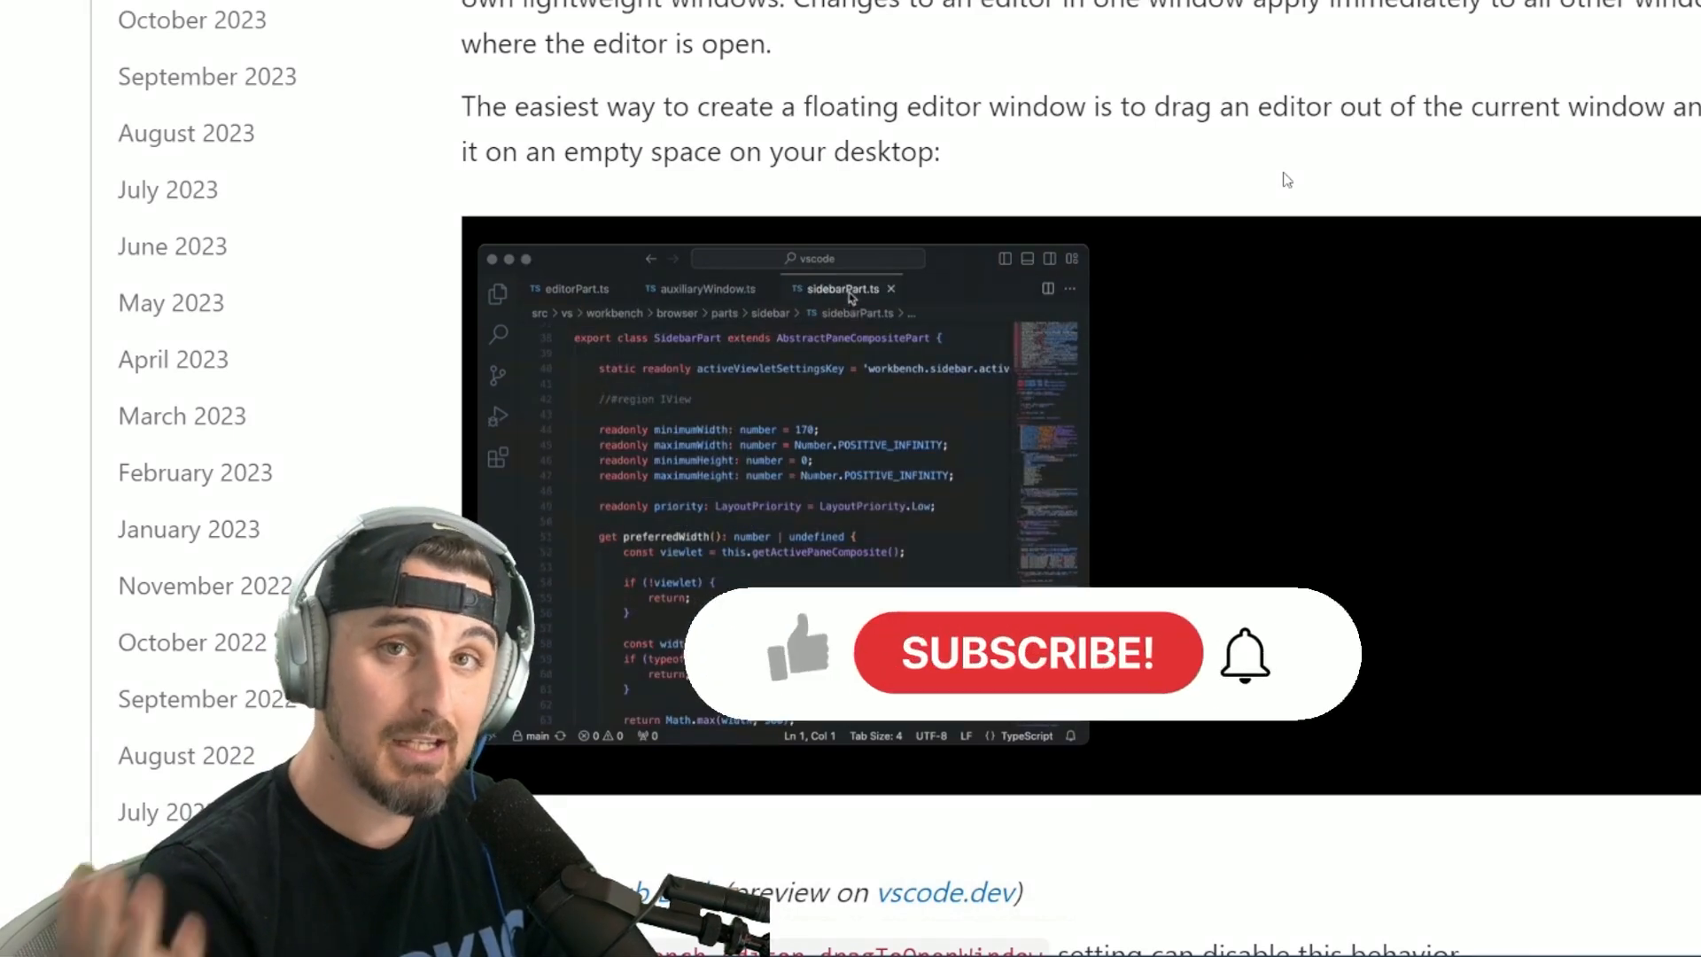